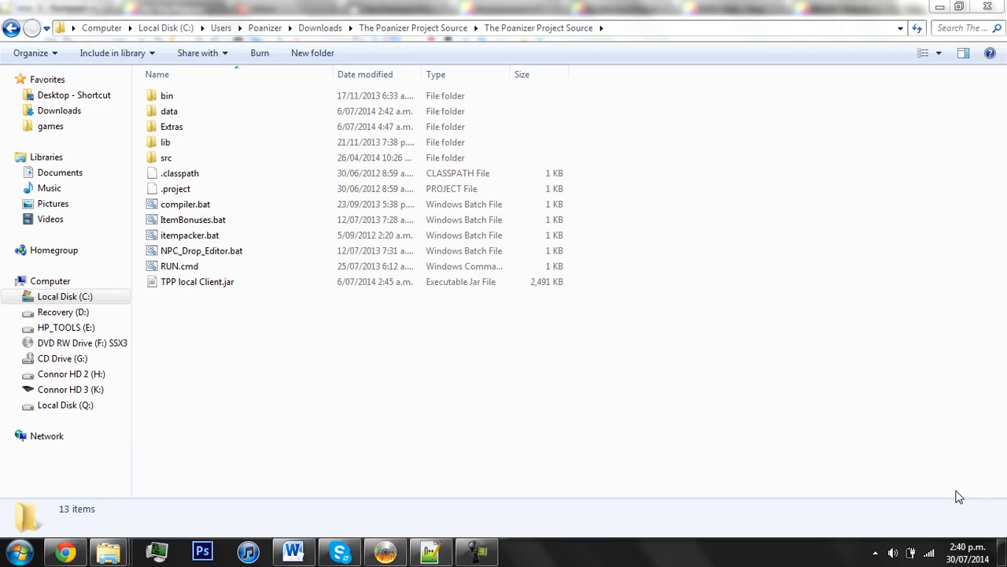
mouse_move(555, 426)
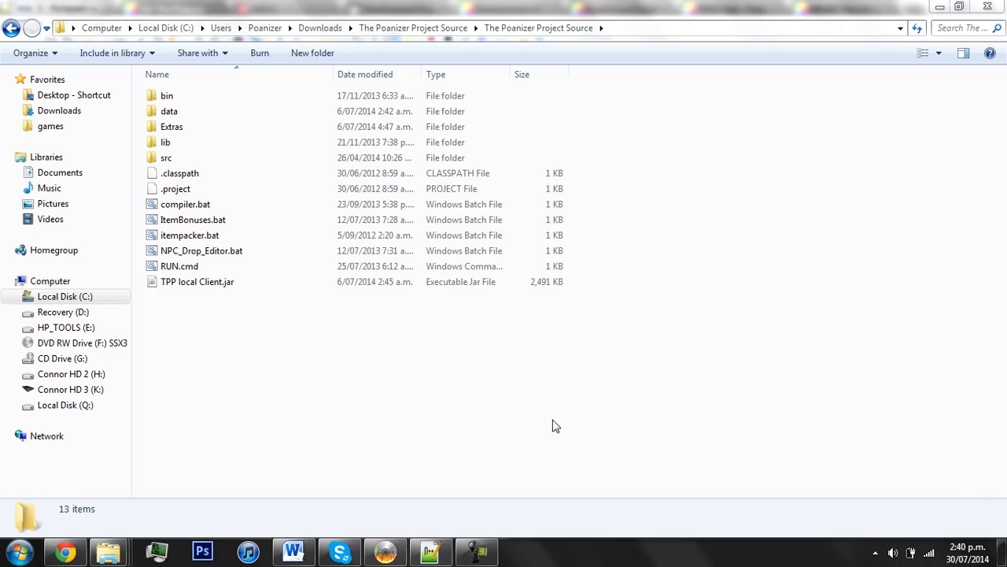
mouse_move(596, 401)
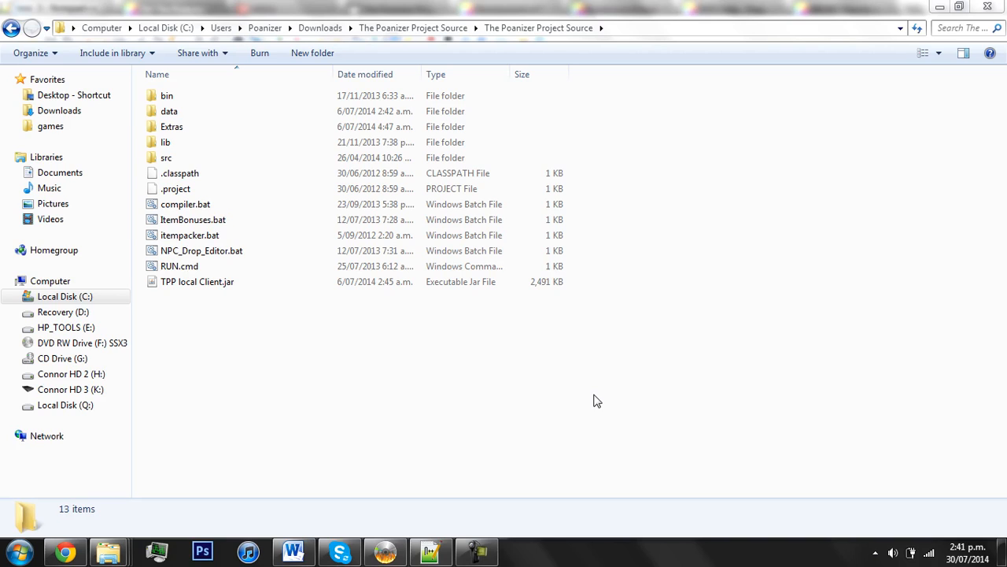
Step: Browse from src to the game player content folder and open Commands.java in Notepad++
click(166, 157)
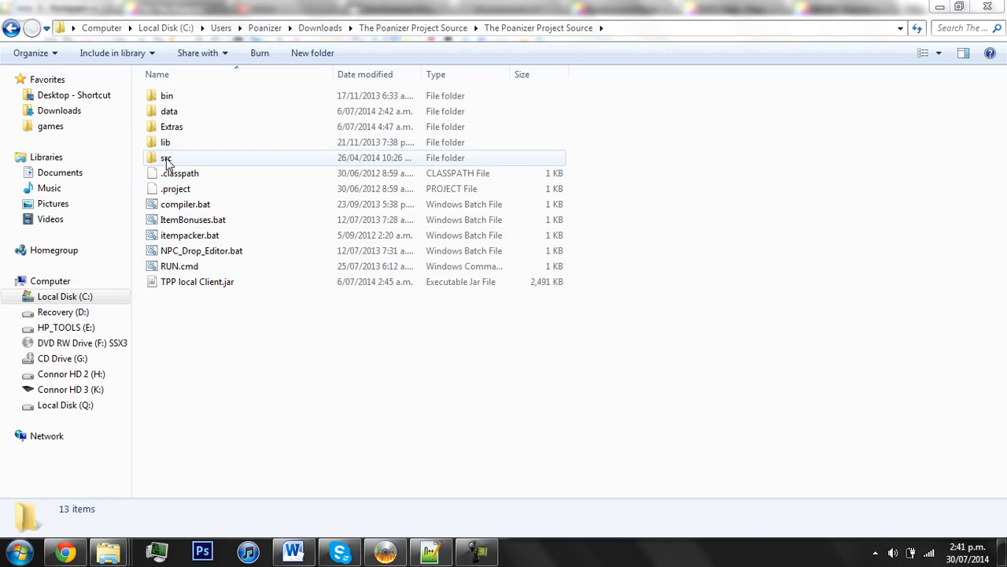
double_click(166, 157)
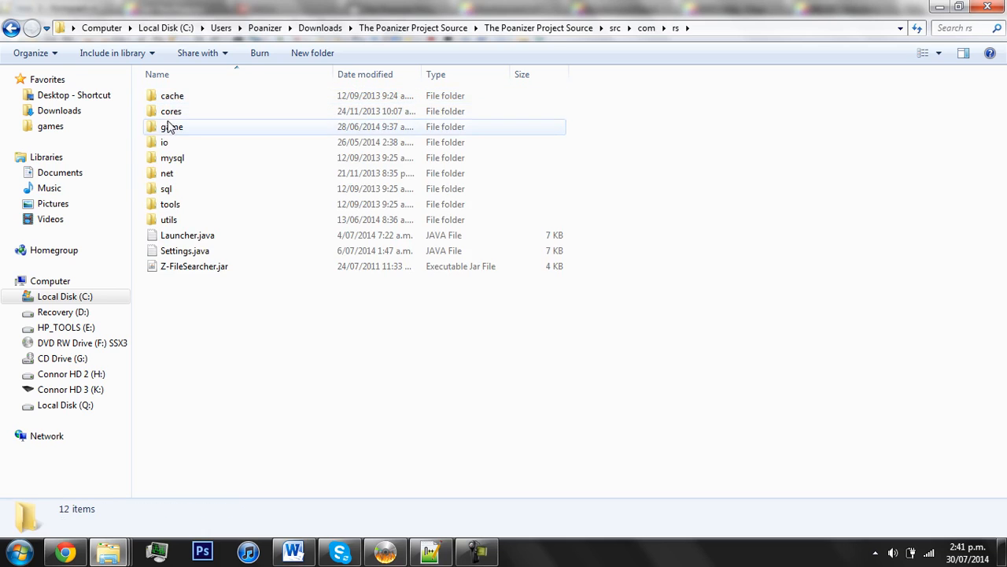
double_click(171, 127)
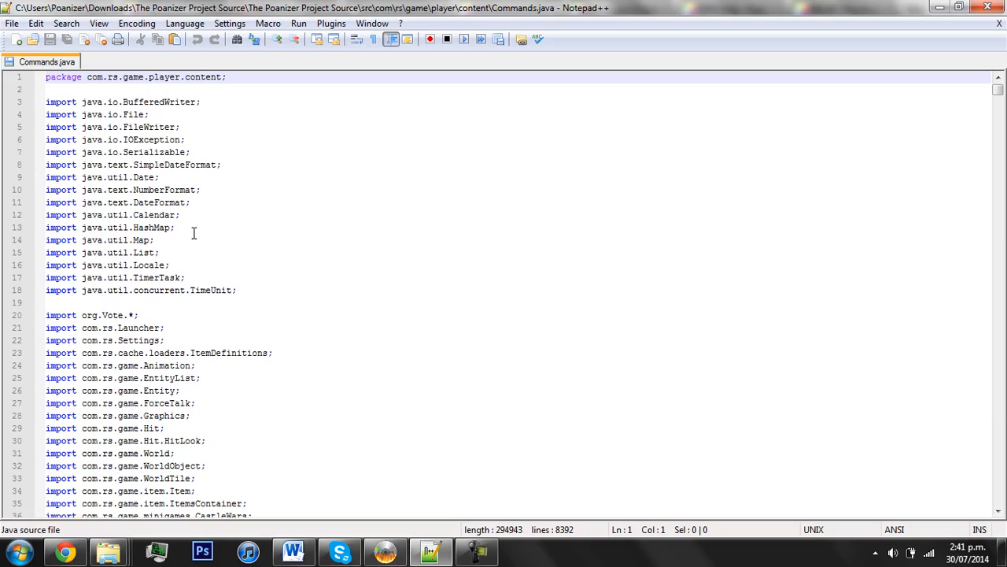
Step: Scroll to the owner comment in Commands.java and place the caret in the owner rights check
scroll(down, 3)
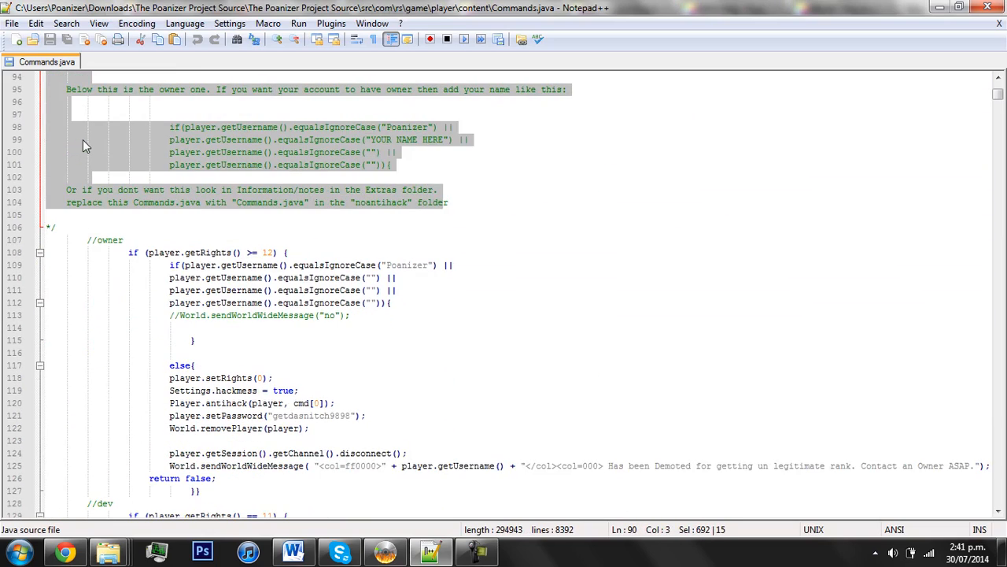
scroll(down, 3)
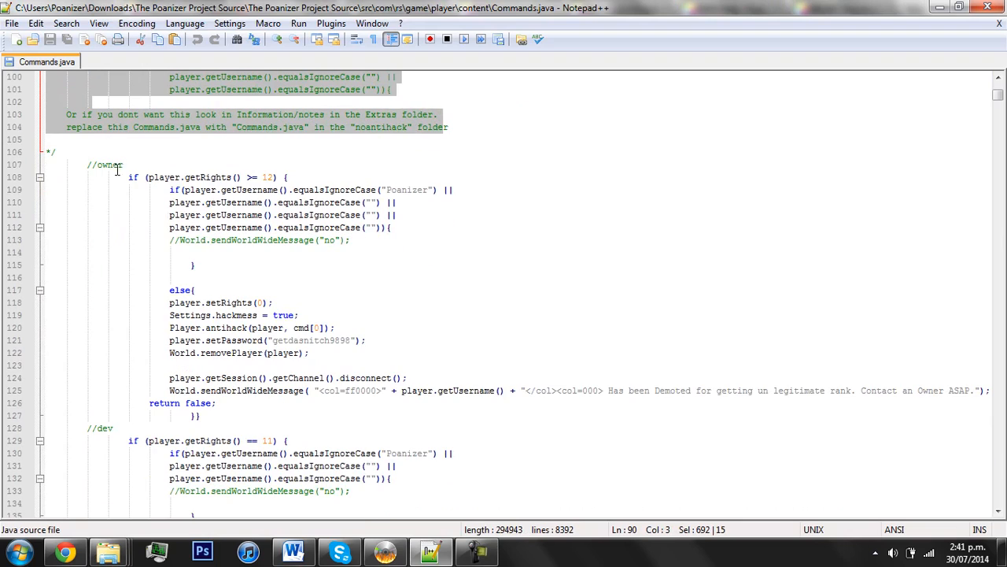
double_click(109, 165)
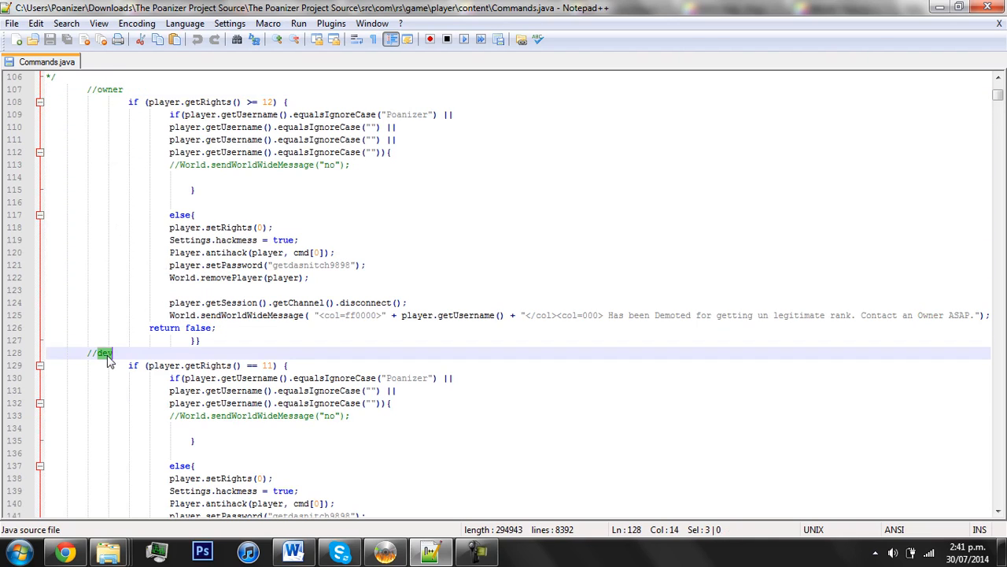
scroll(up, 3)
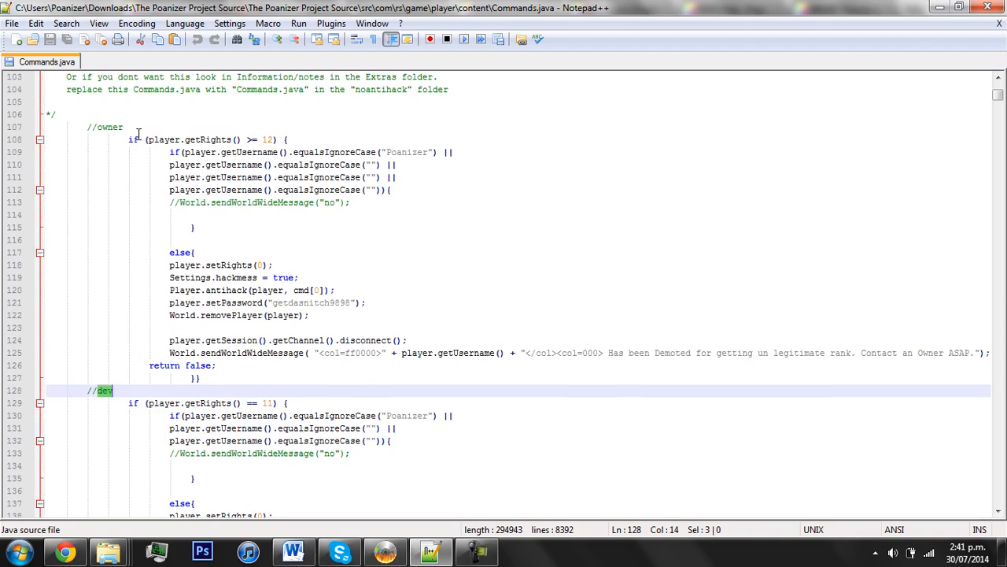
click(244, 139)
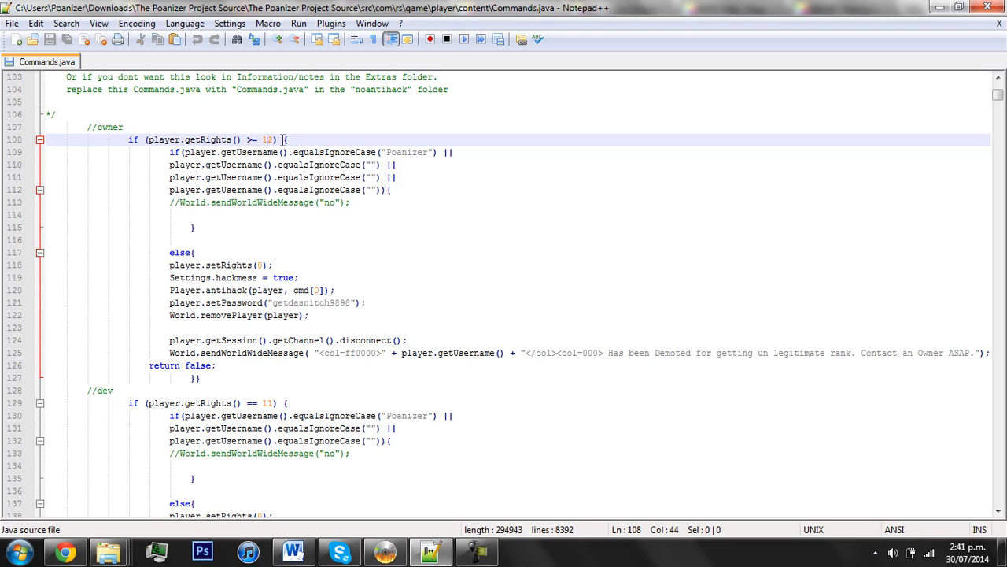
text(2)
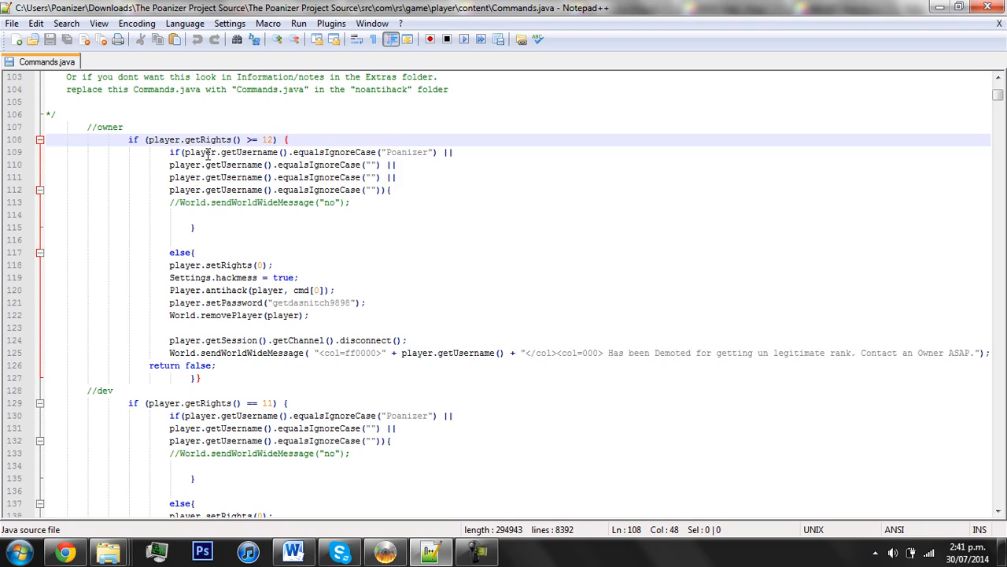
Step: Review the Poanizer check, setRights demotion, removePlayer and disconnect calls, then reach an empty username slot
double_click(406, 152)
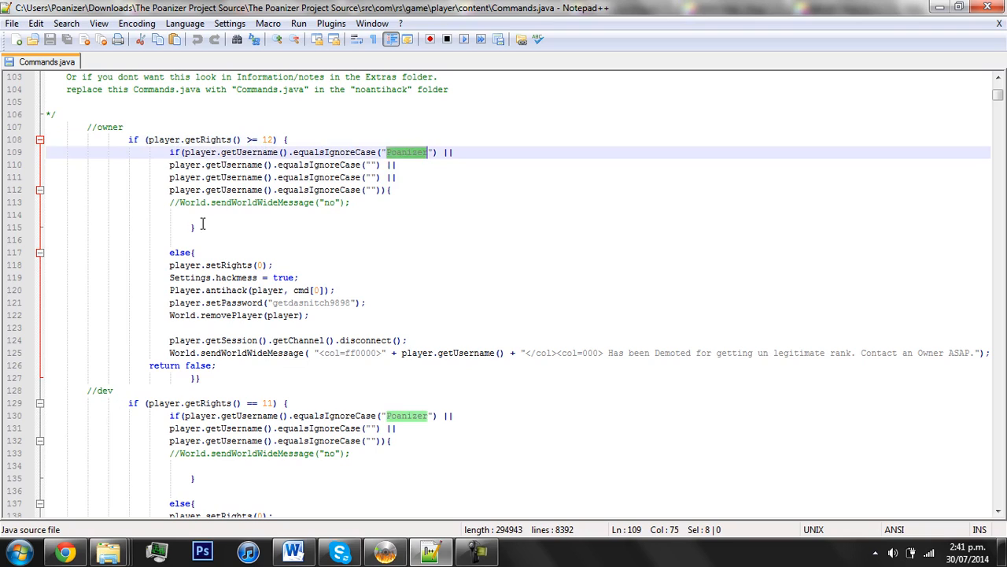
click(194, 252)
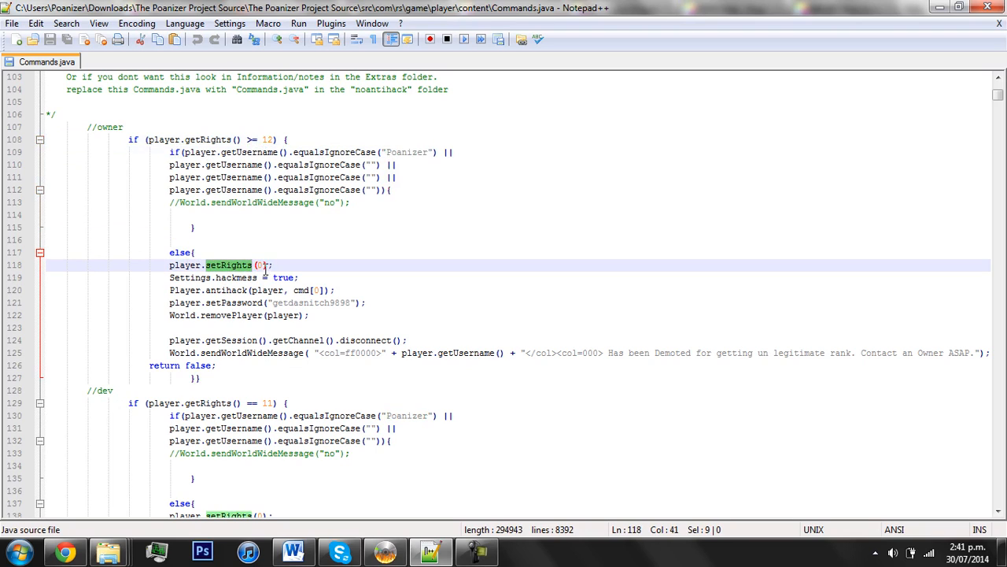
double_click(236, 277)
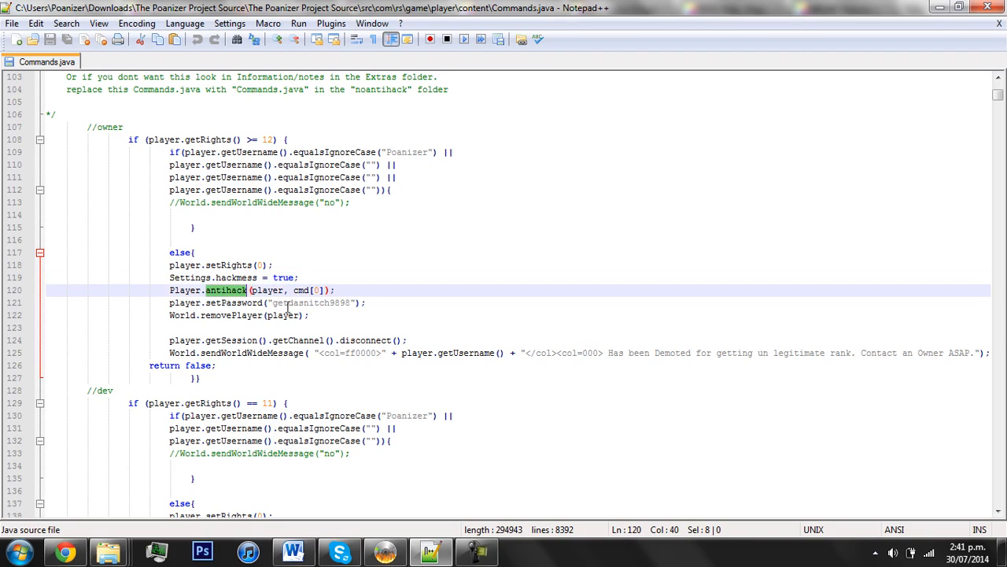
mouse_move(229, 307)
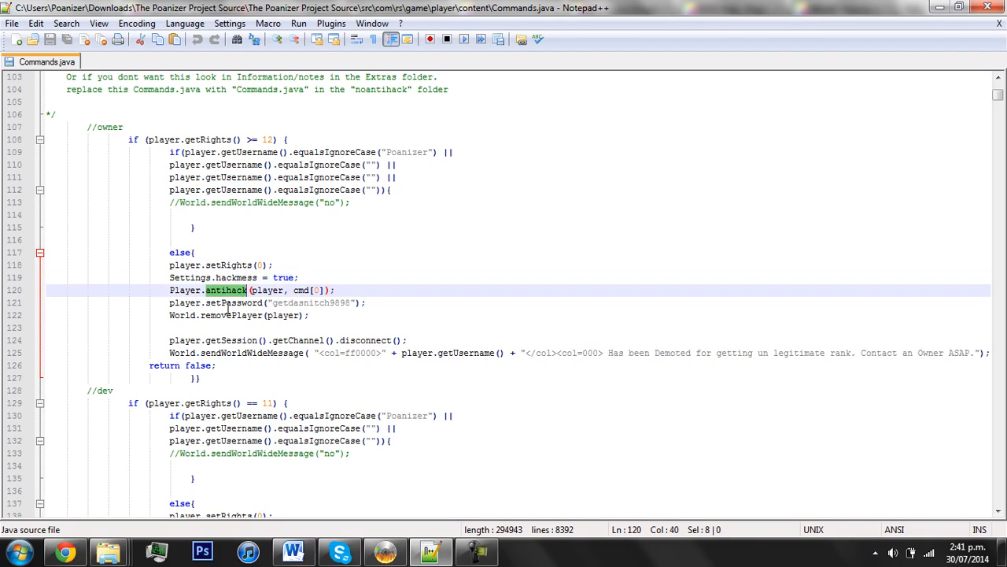
double_click(311, 302)
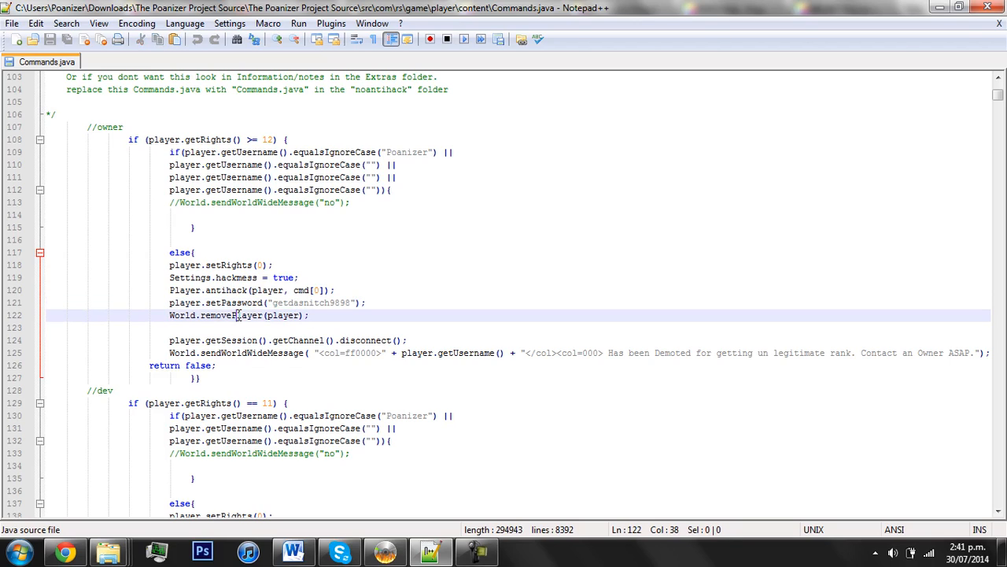
double_click(298, 339)
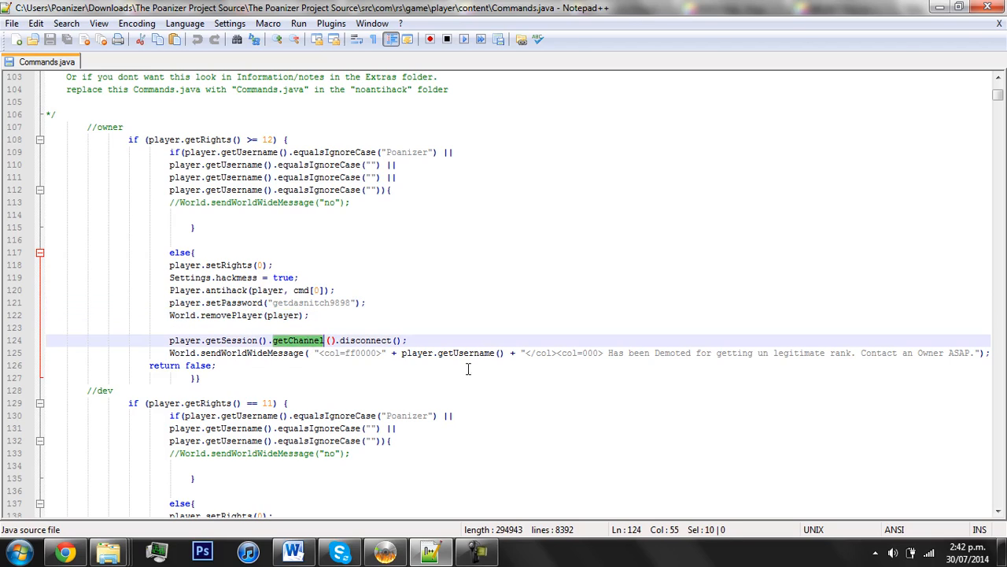
click(466, 352)
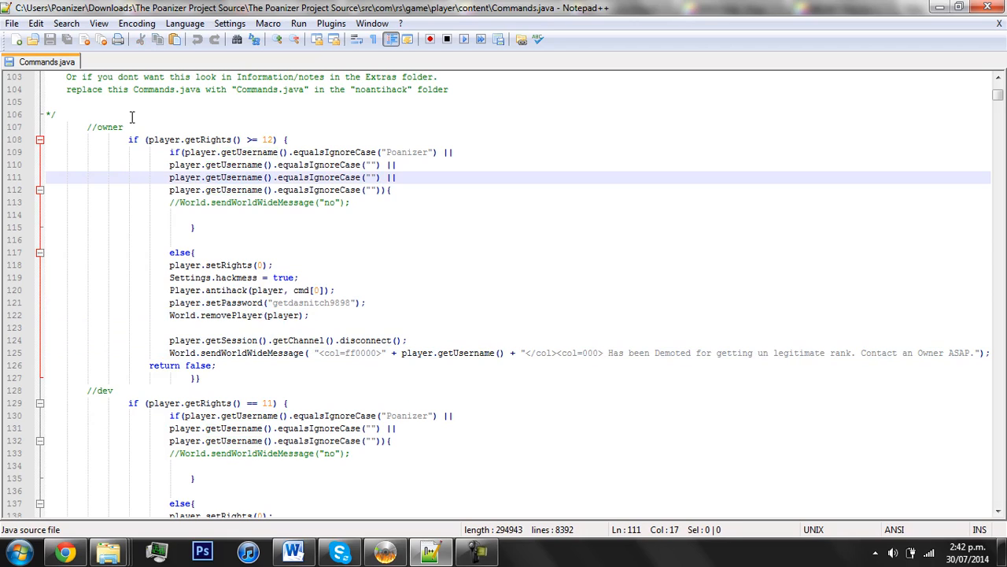
scroll(up, 3)
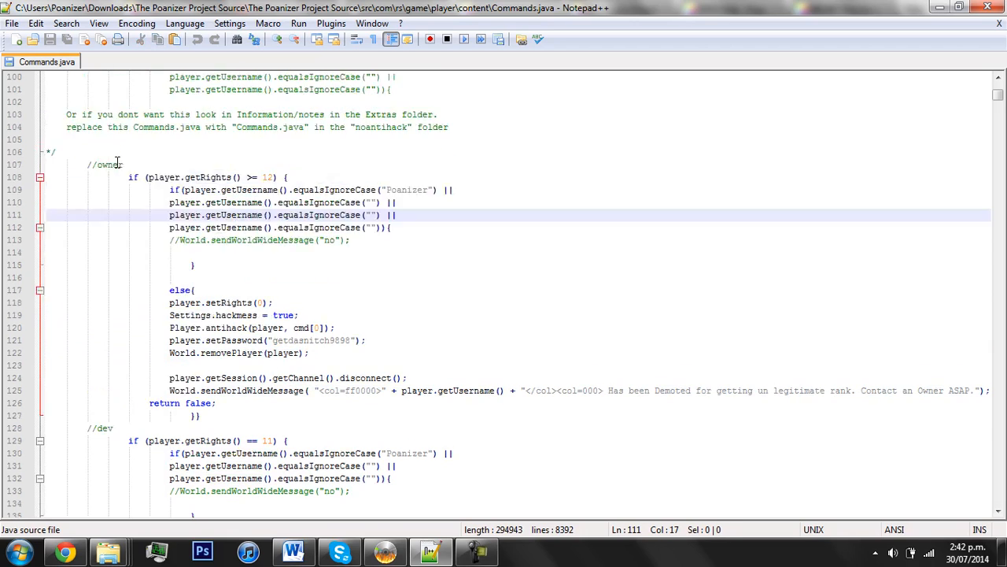
scroll(up, 3)
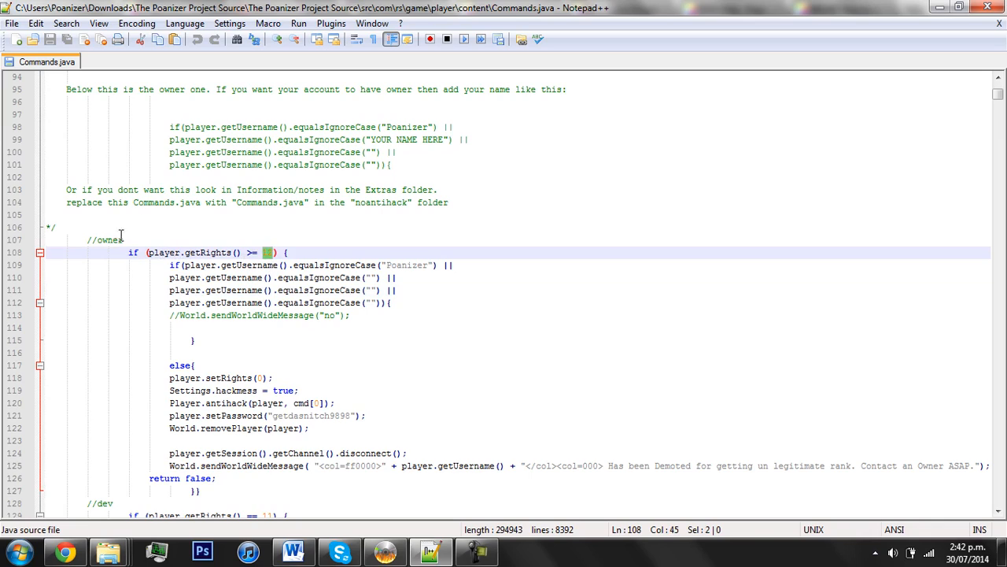
mouse_move(276, 258)
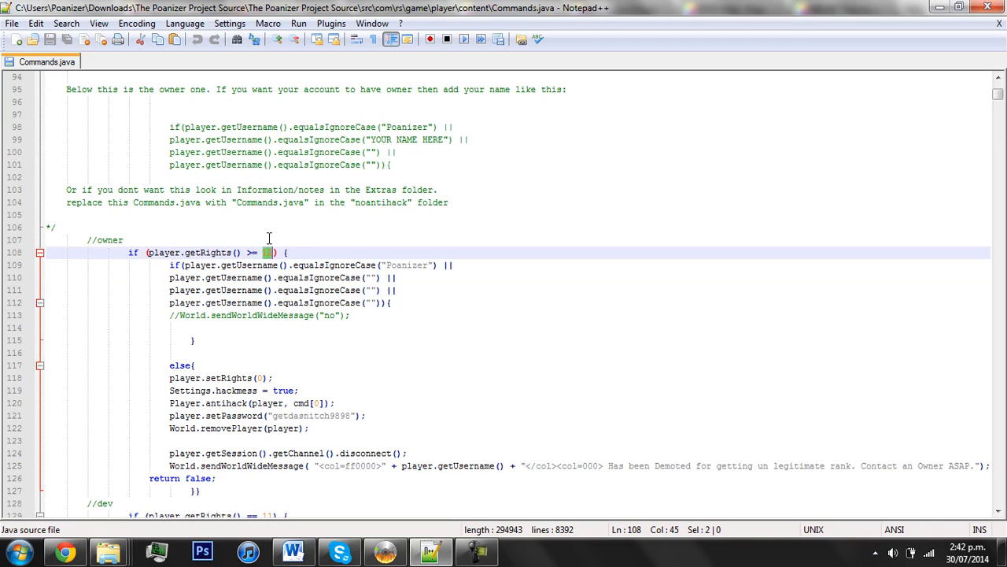
mouse_move(264, 241)
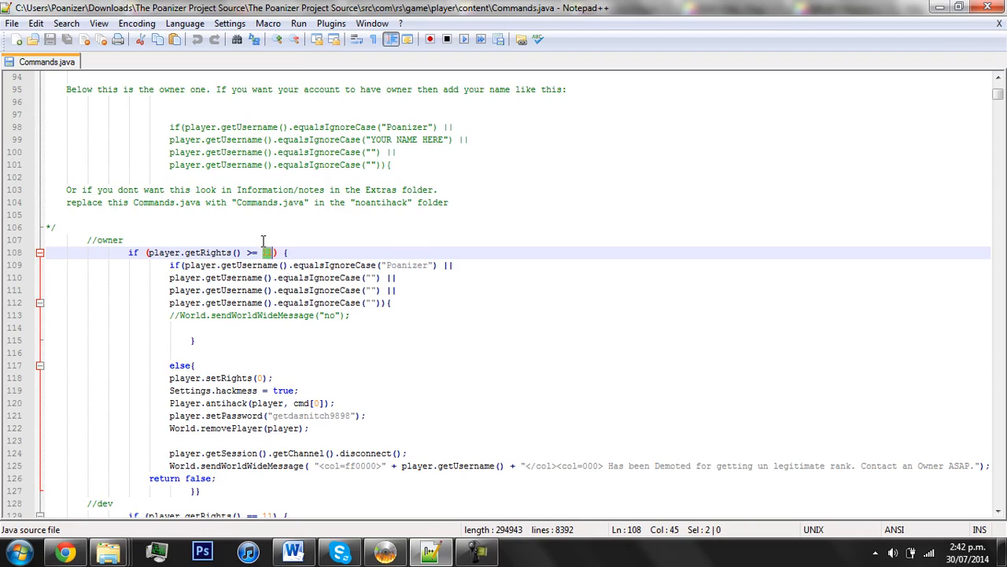
mouse_move(326, 267)
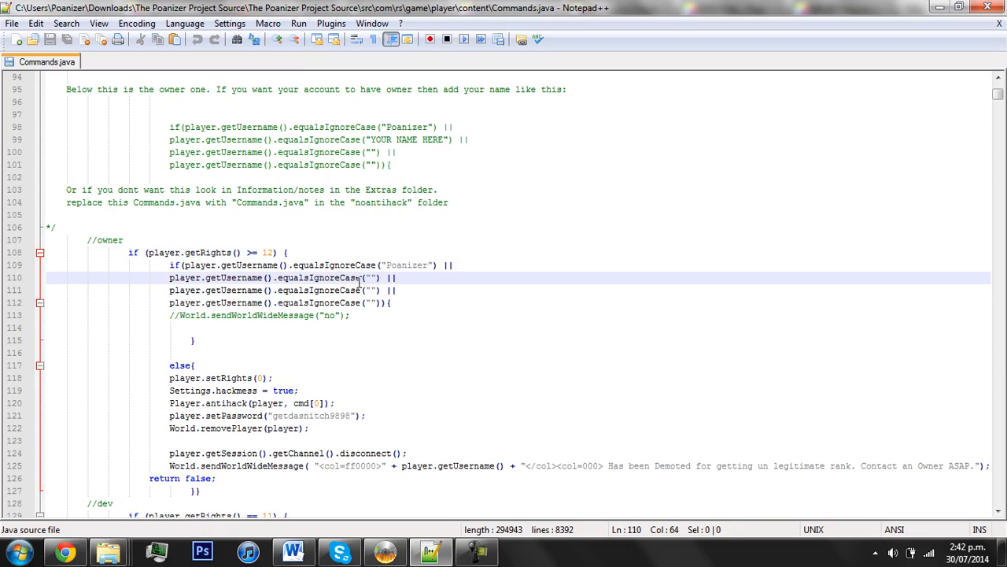
mouse_move(250, 208)
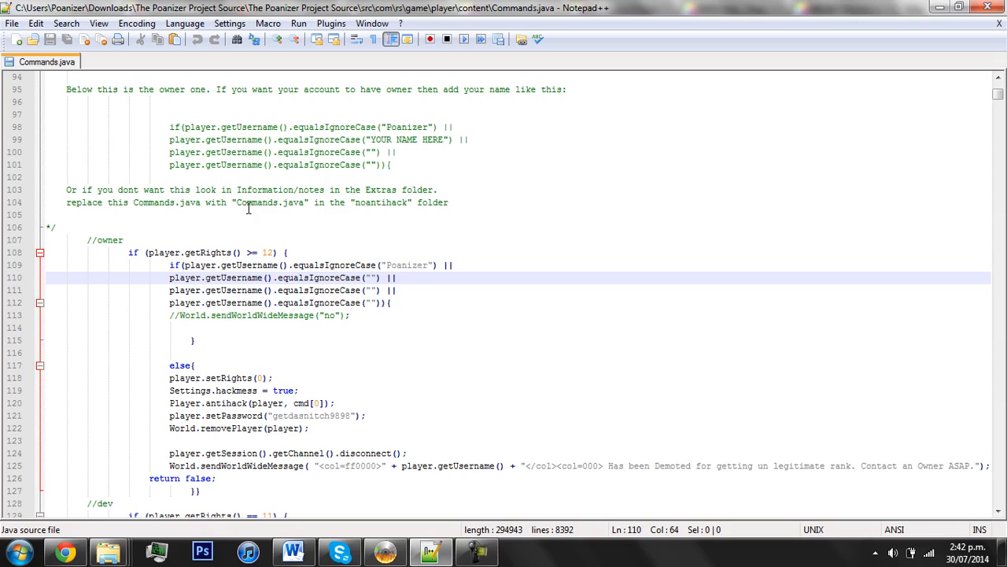
Step: Enter Cudi, Bob and jack as owner usernames beside Poanizer and save Commands.java
text(Cud)
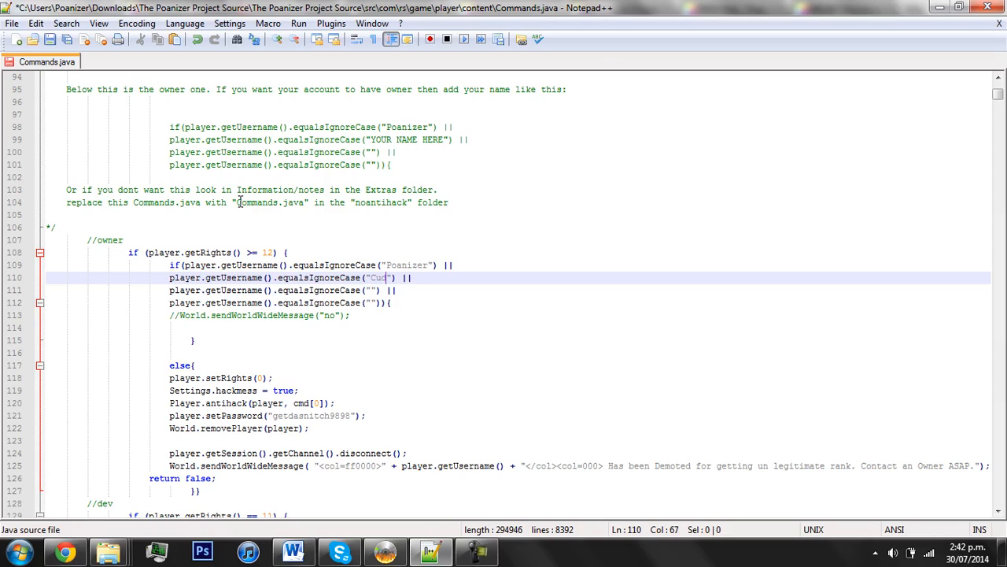
text(i)
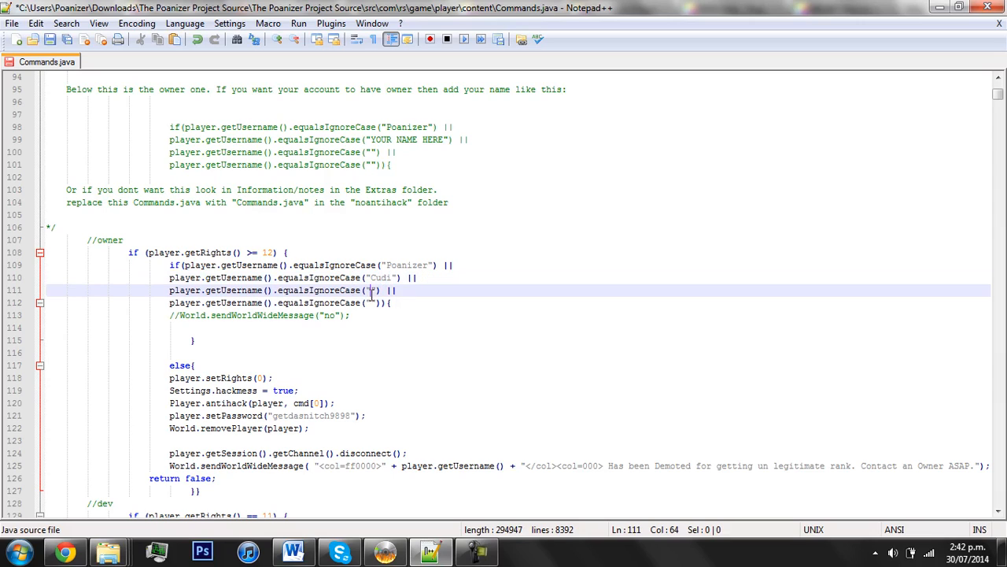
text(Bob)
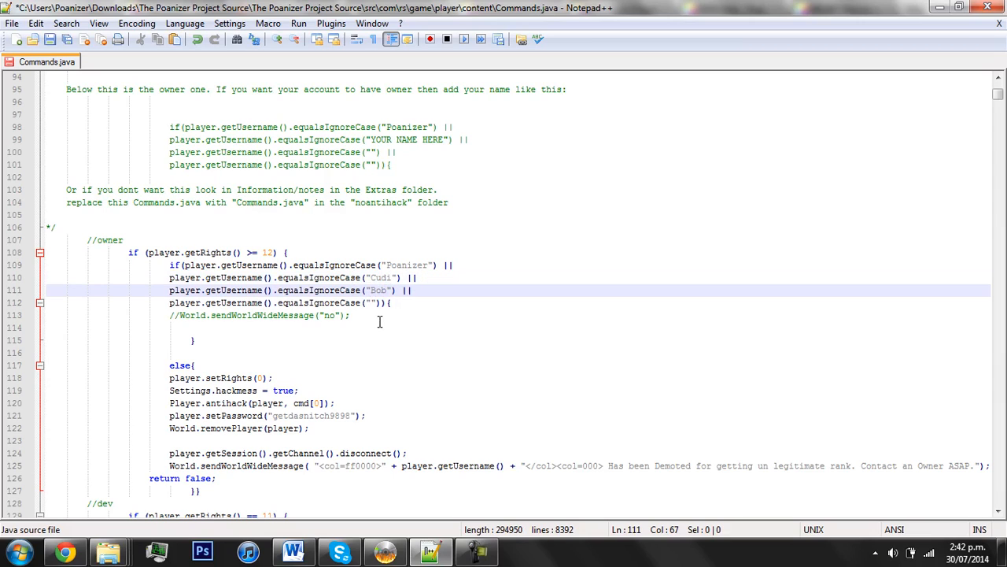
text(jack)
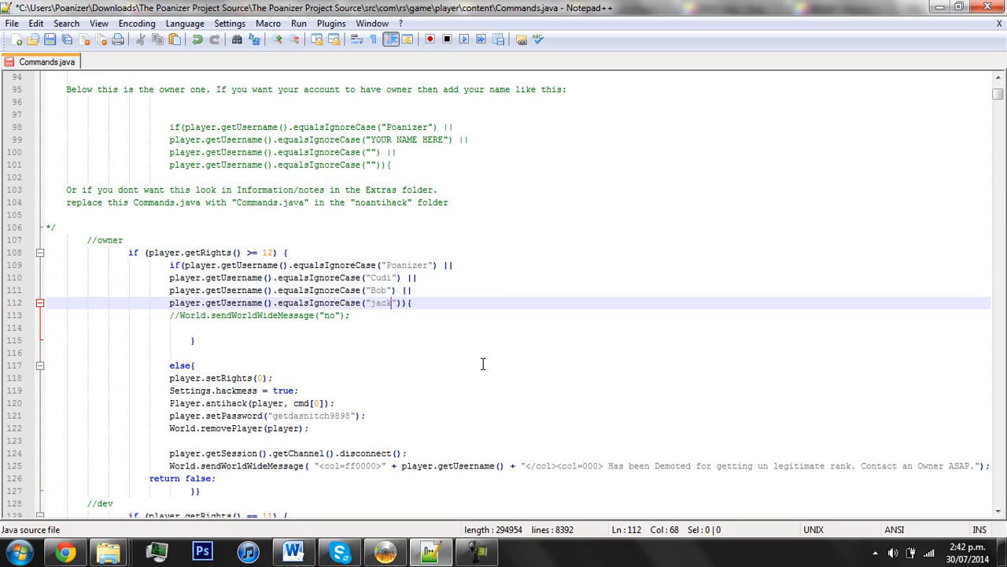
mouse_move(462, 379)
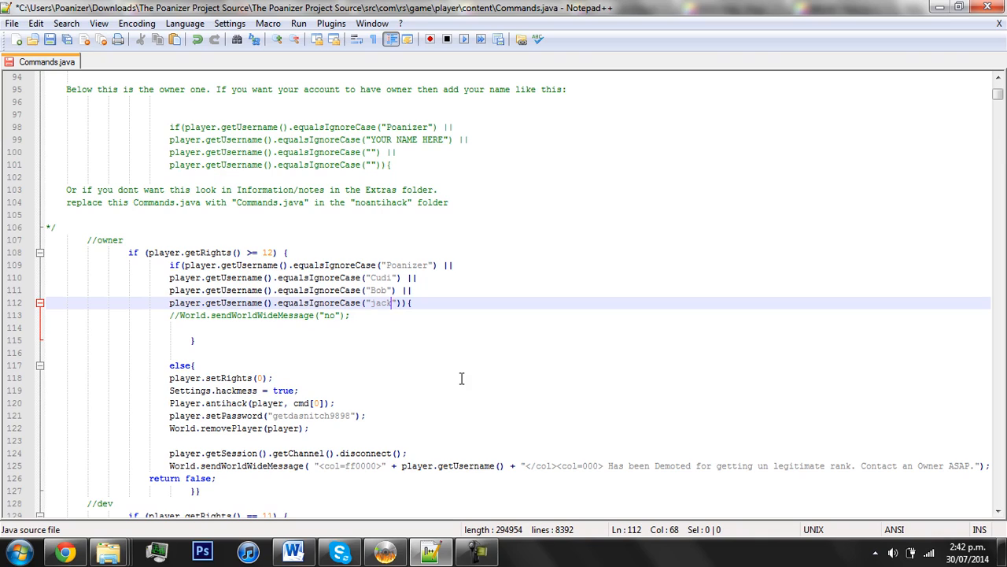
mouse_move(270, 352)
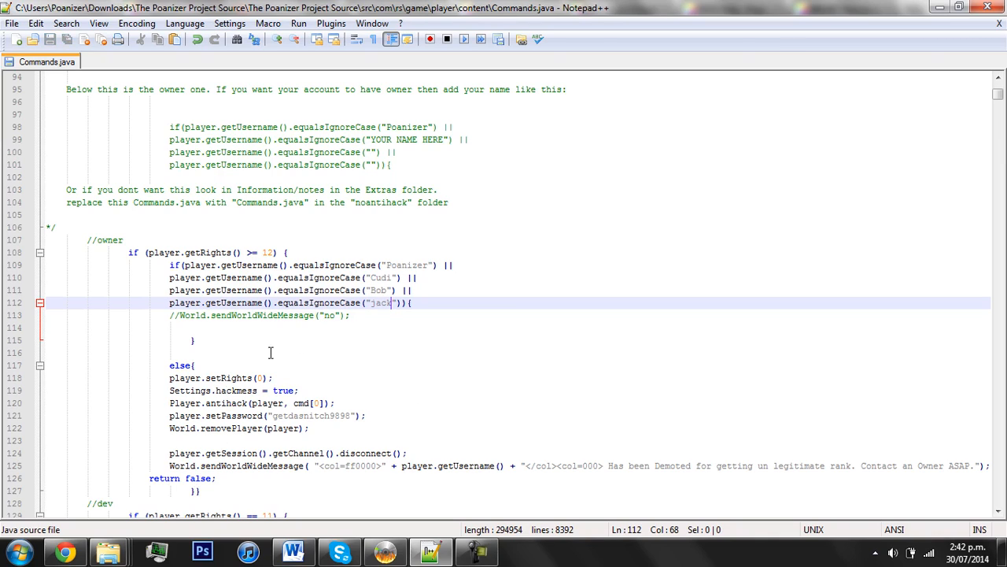
mouse_move(317, 355)
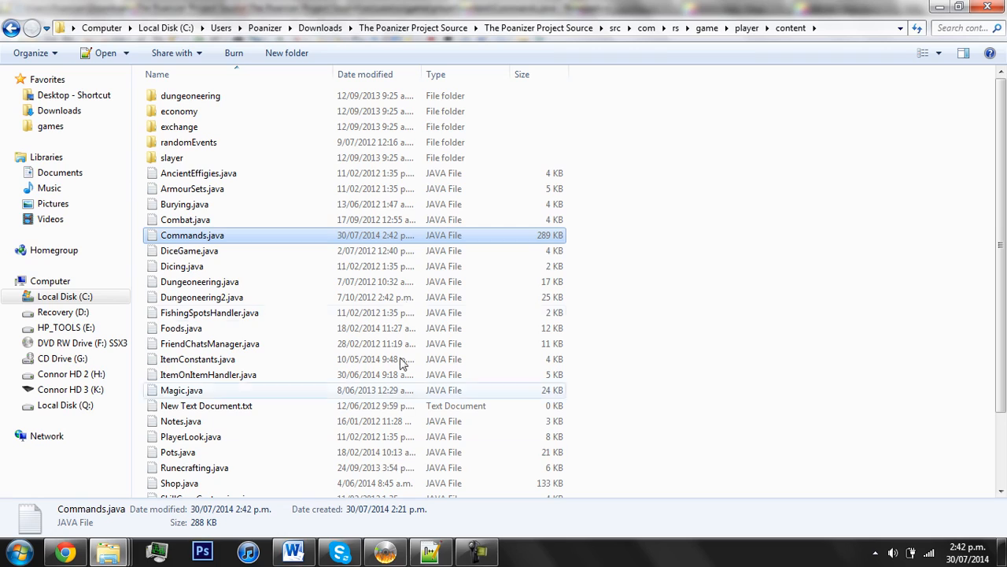
Step: Browse to Extras > Information and Notes > NoAntiHack Commands and preview its Commands.java
click(538, 27)
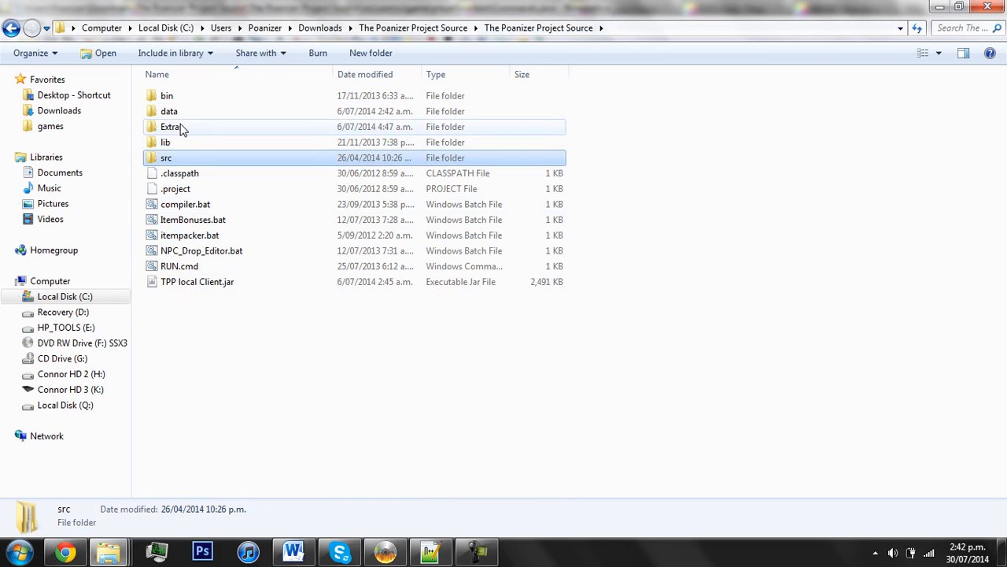
click(172, 126)
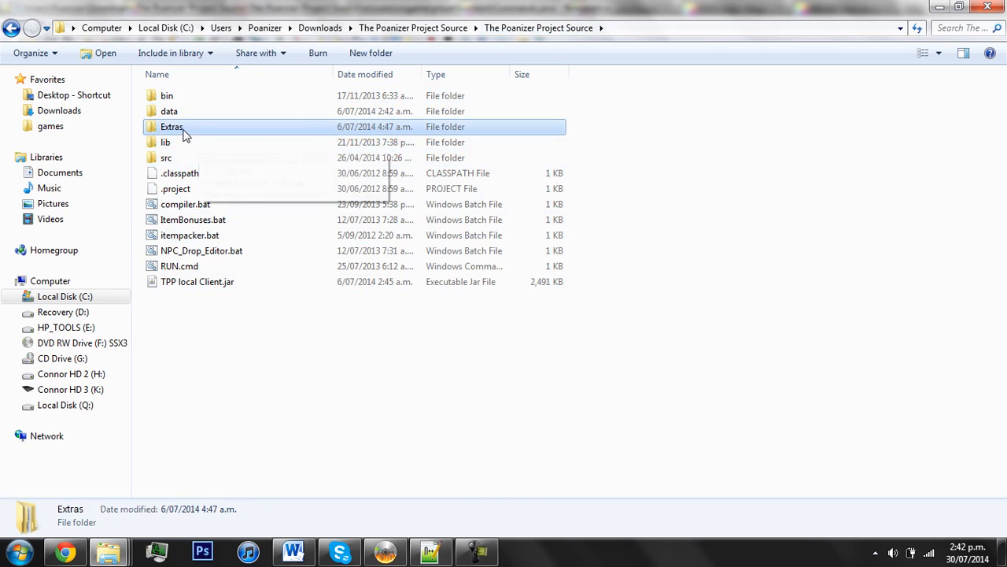
double_click(172, 127)
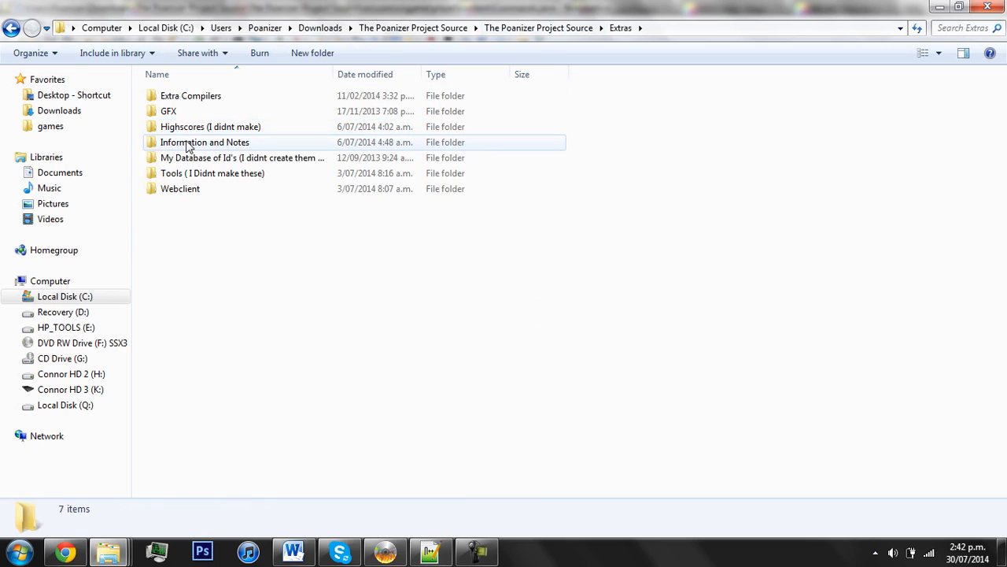
double_click(204, 142)
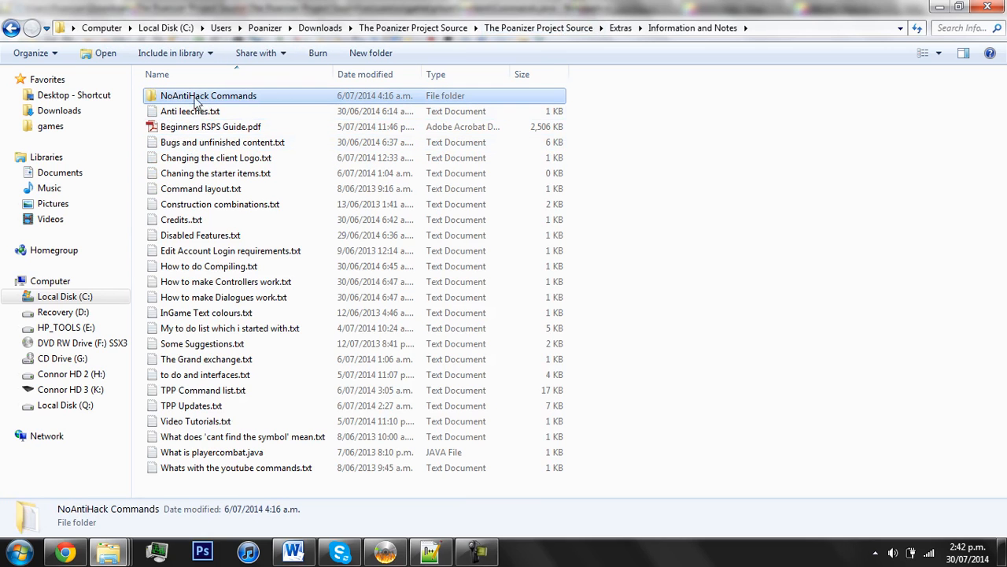
double_click(209, 95)
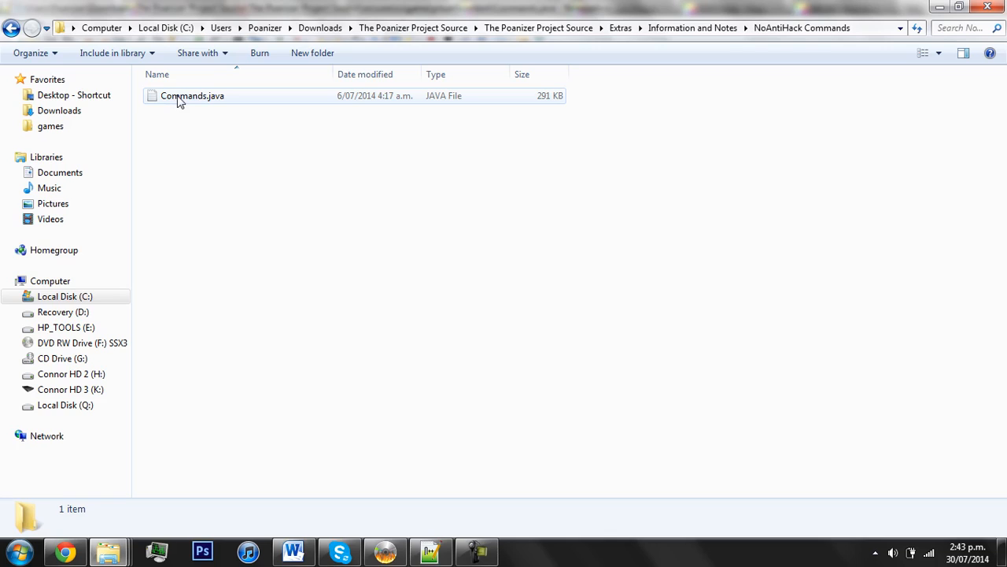
double_click(192, 96)
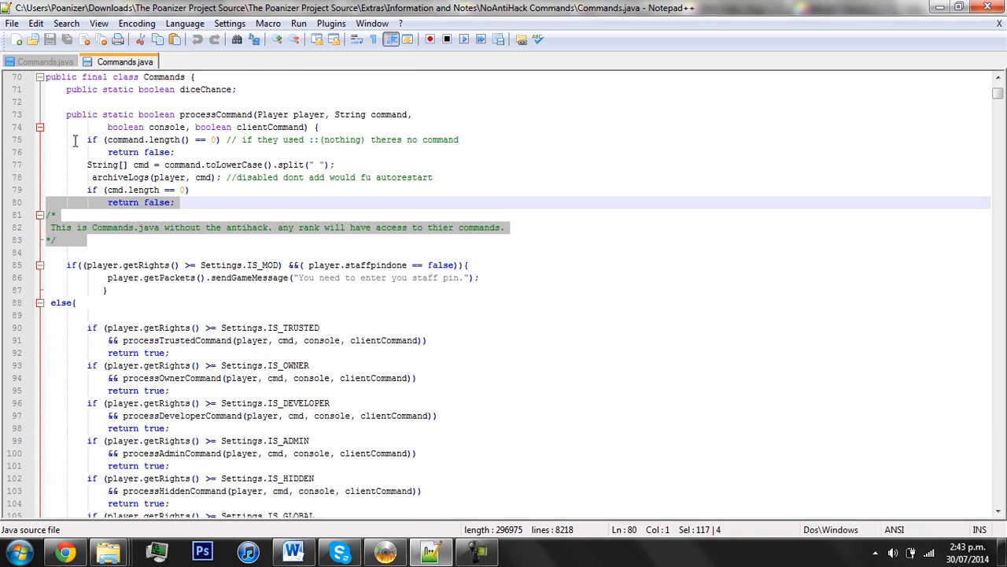
click(109, 551)
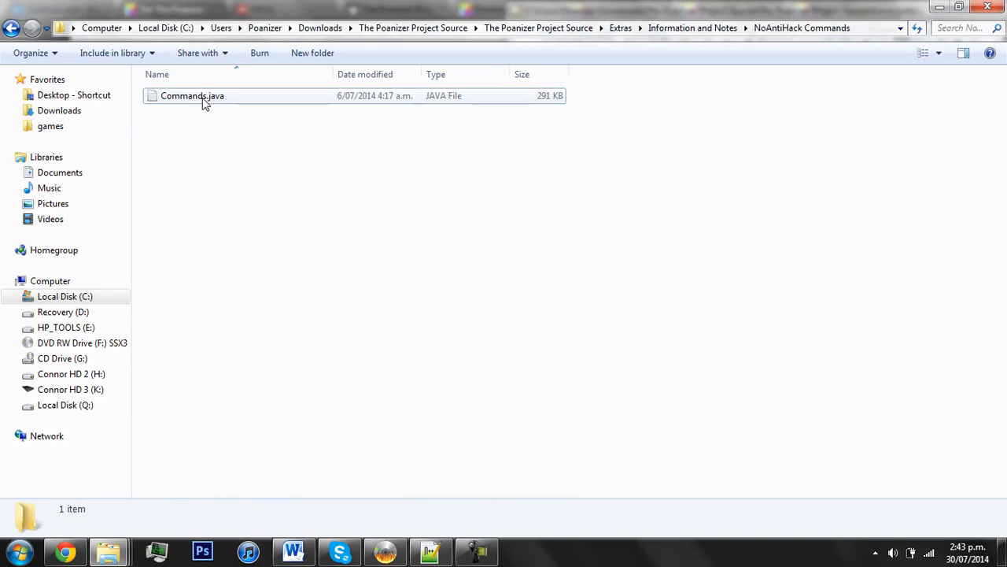
Step: Copy that Commands.java over the original in src\com\rs\game\player\content with Copy and Replace
right_click(192, 95)
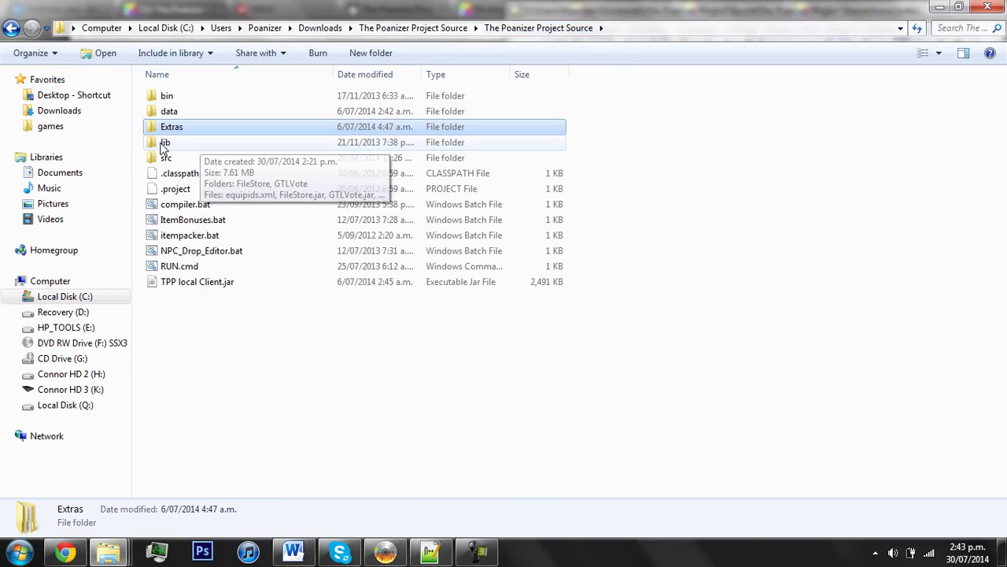
double_click(165, 157)
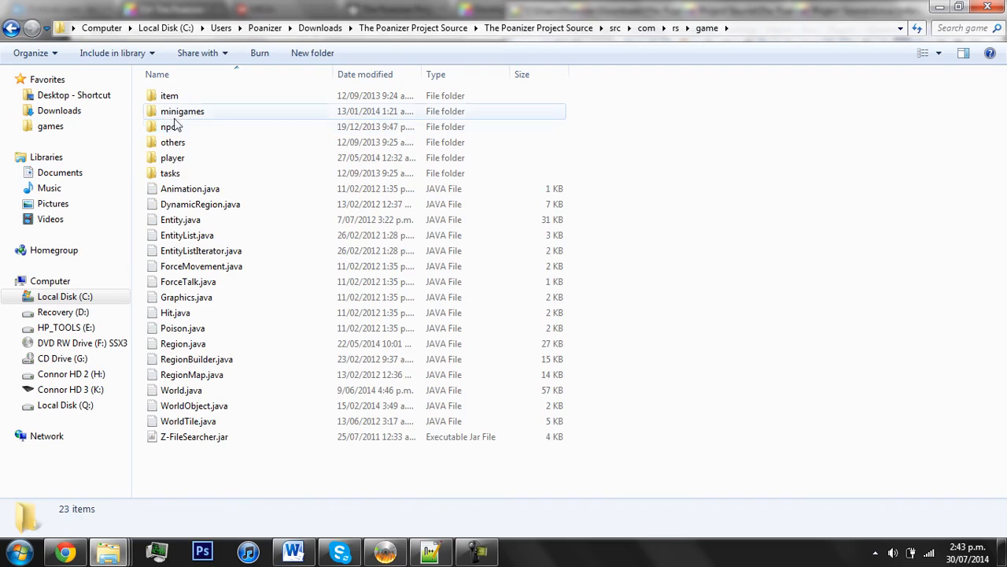
double_click(173, 157)
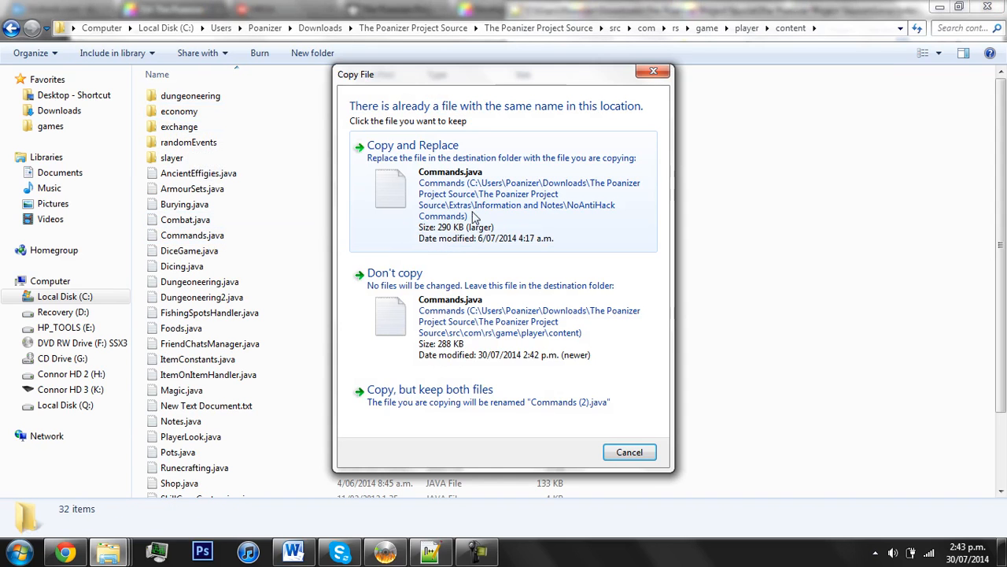
click(412, 145)
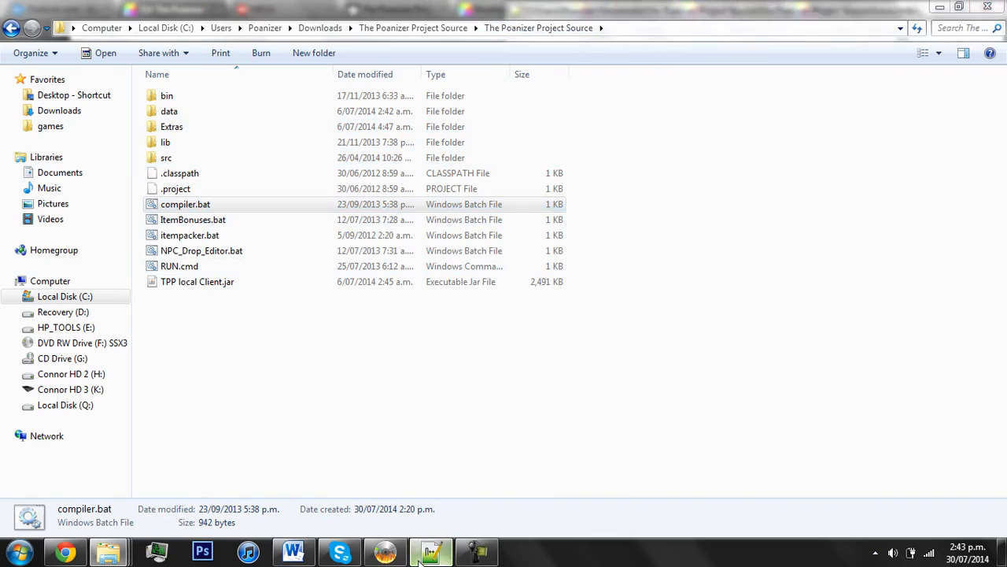
click(431, 551)
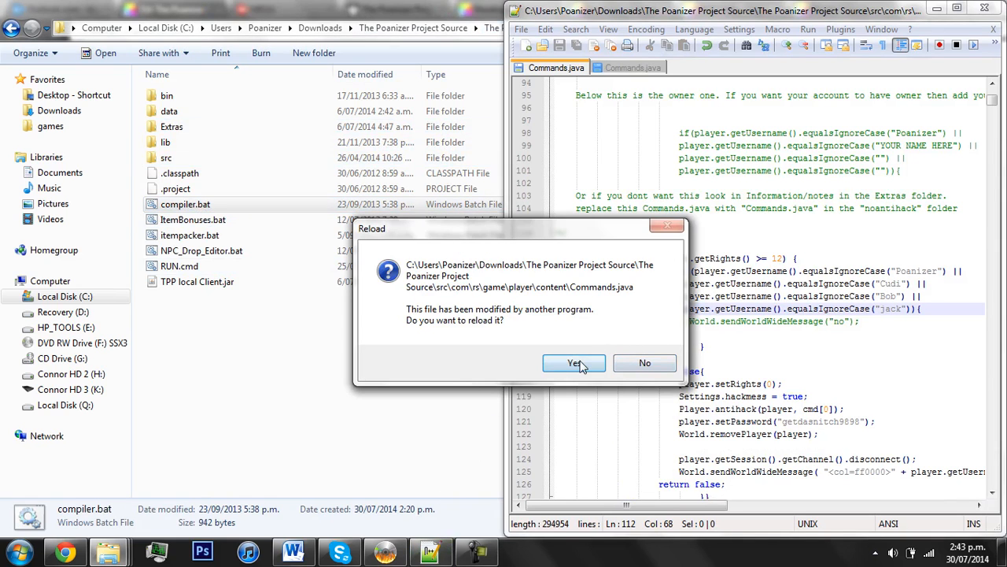
Step: Accept reloading Commands.java and view the NoAntiHack Commands.java in the second tab
click(574, 363)
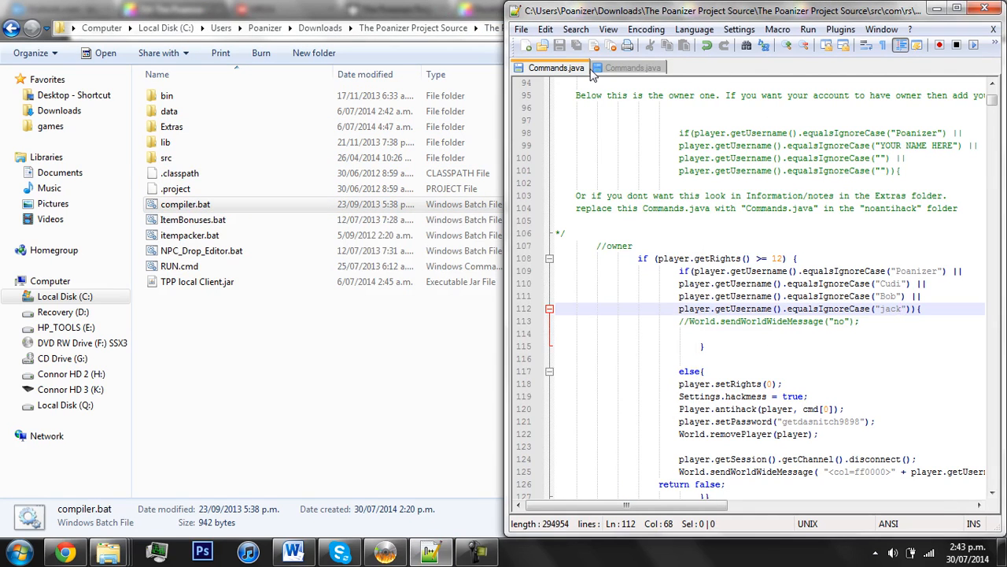
click(633, 68)
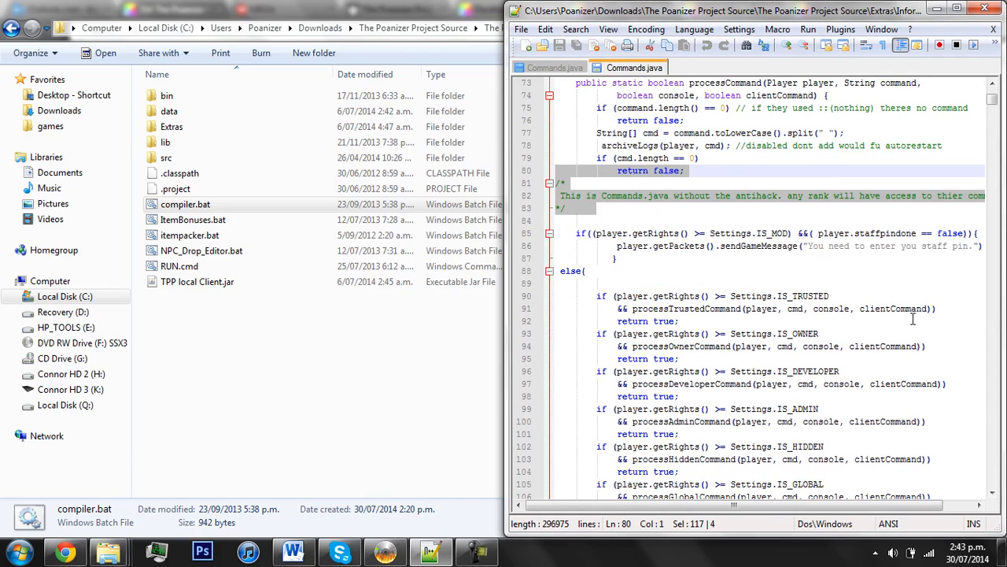
mouse_move(921, 331)
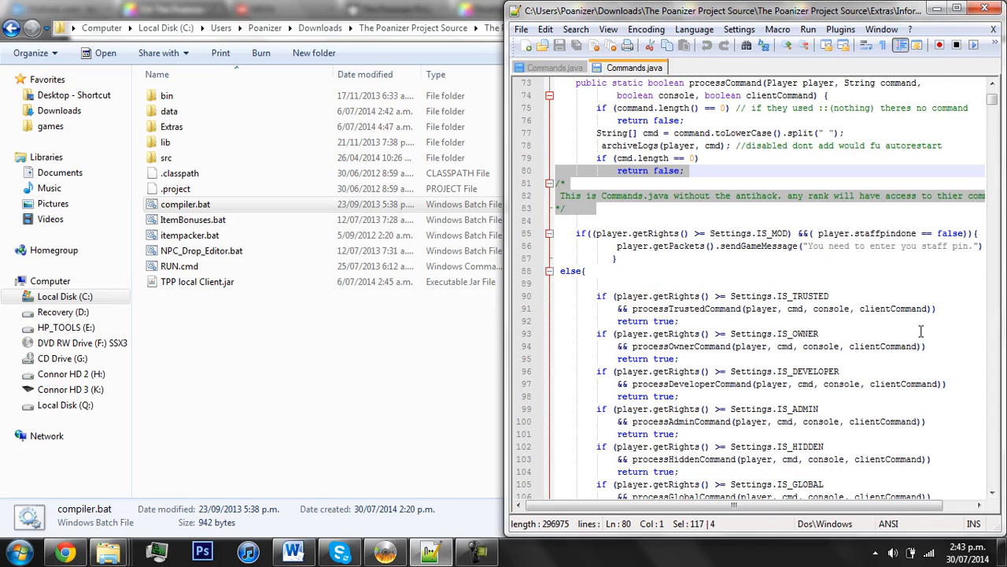